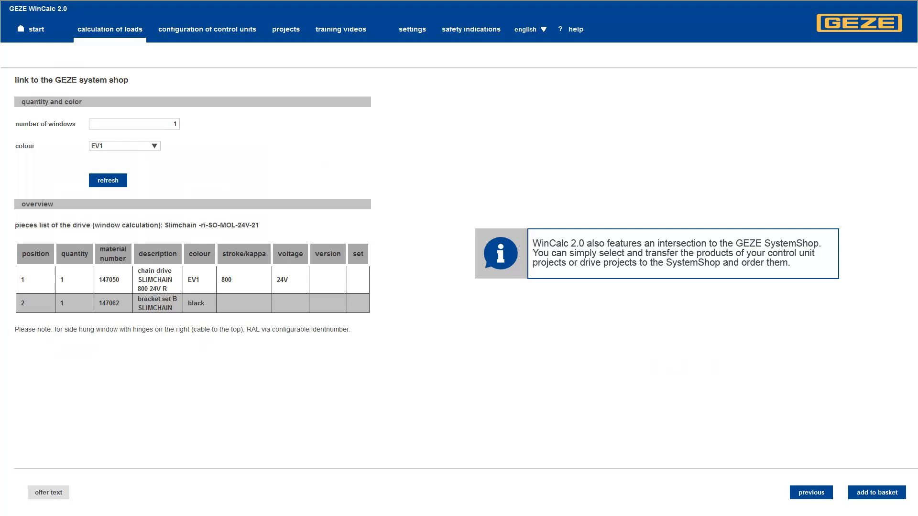
Step: Return from the Slimchain parts list to the WinCalc start page
click(35, 30)
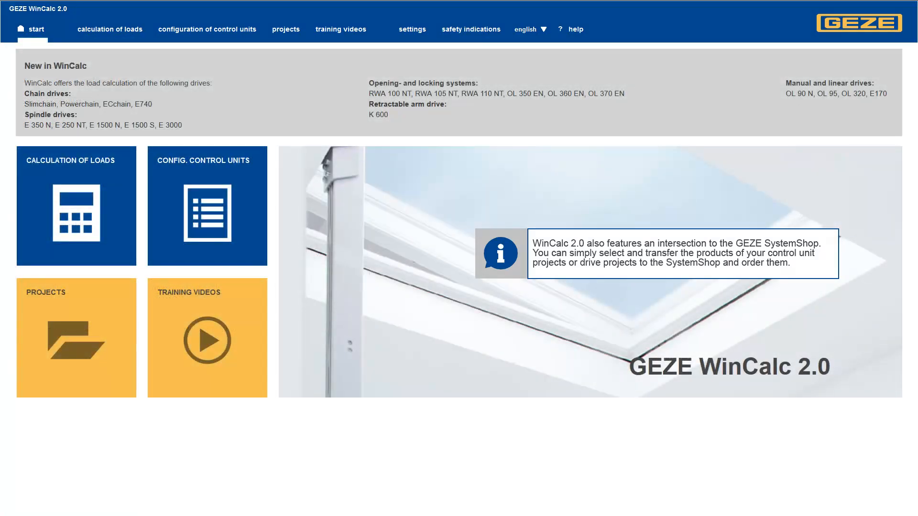